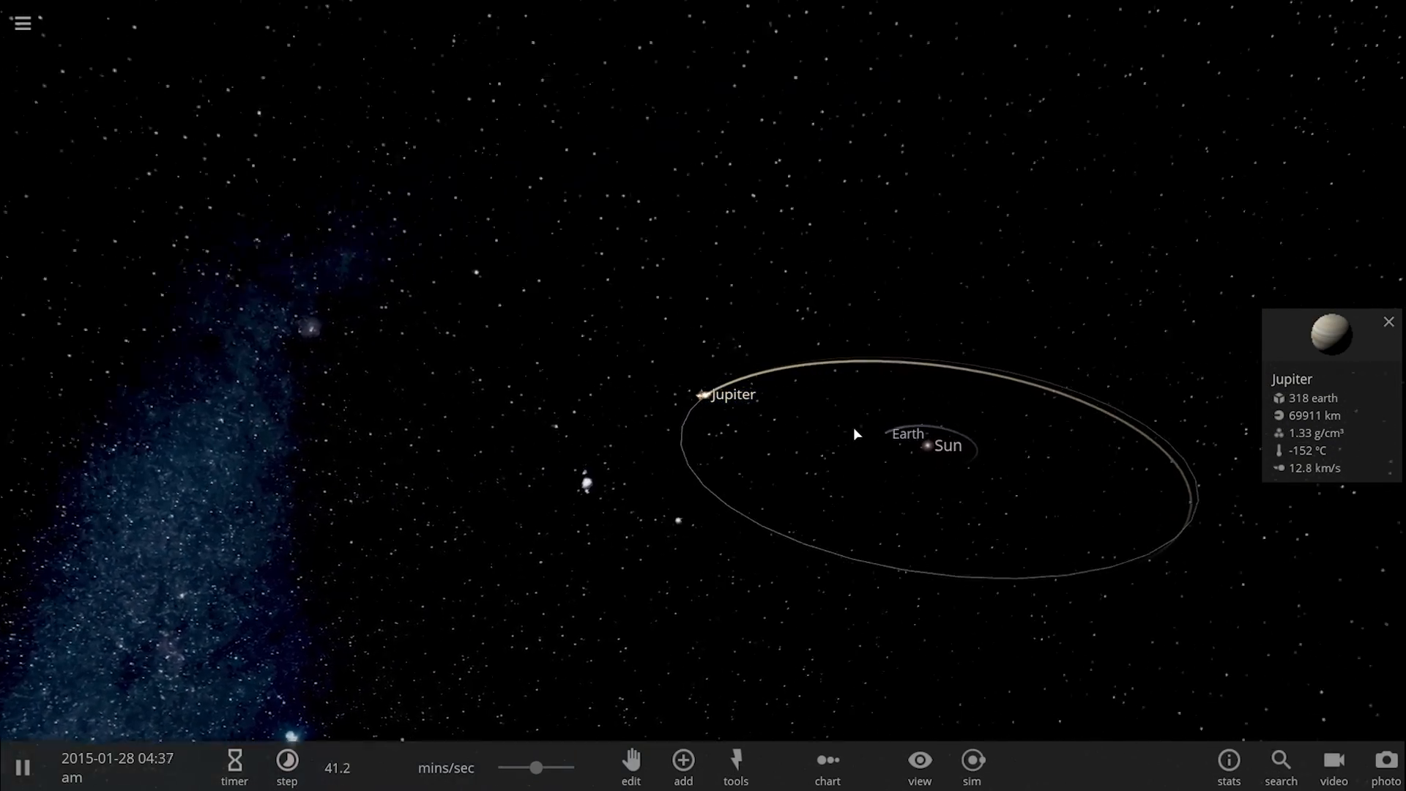
Focus the camera on Jupiter so its labeled moons and orbit trails fill the view.
left_click(22, 23)
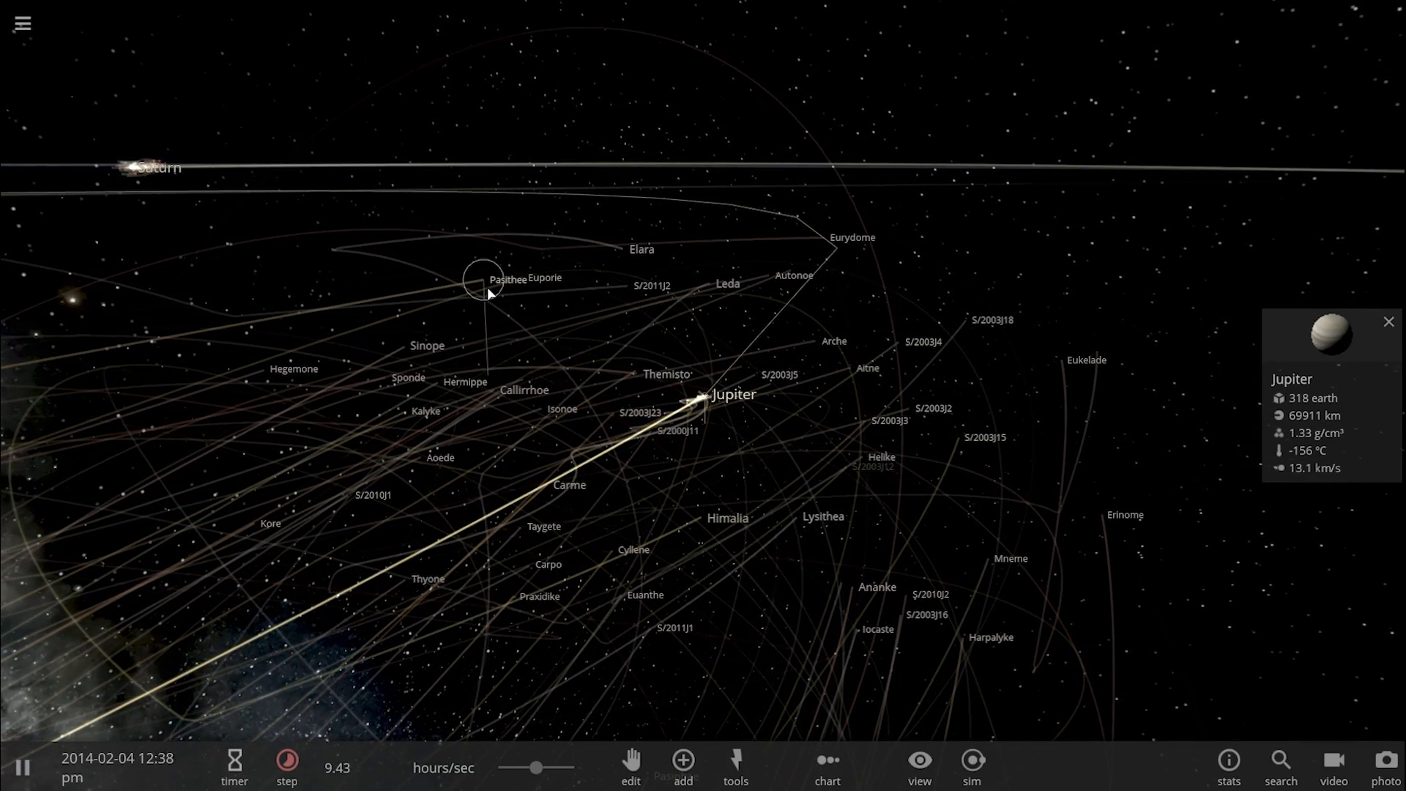
left_click(485, 280)
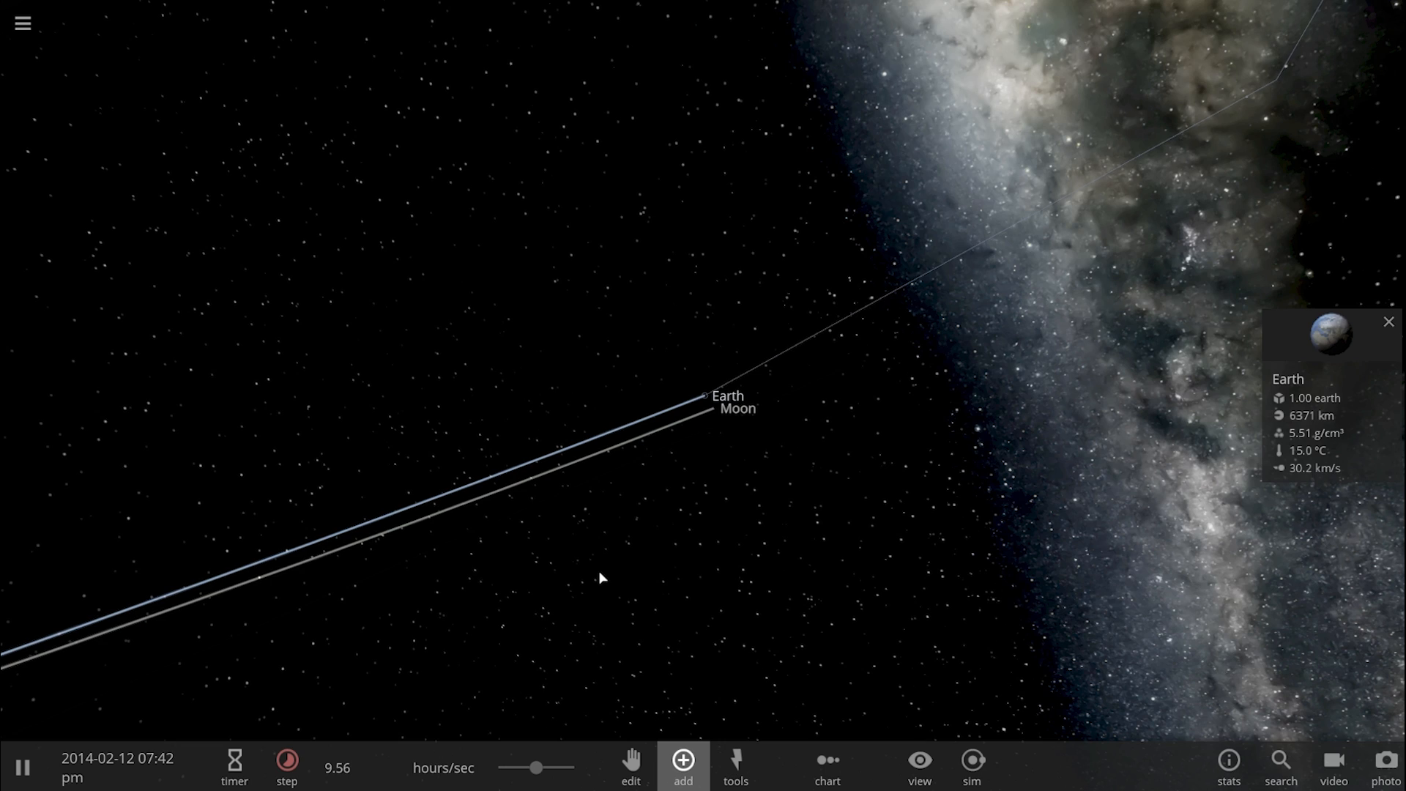
left_click(682, 765)
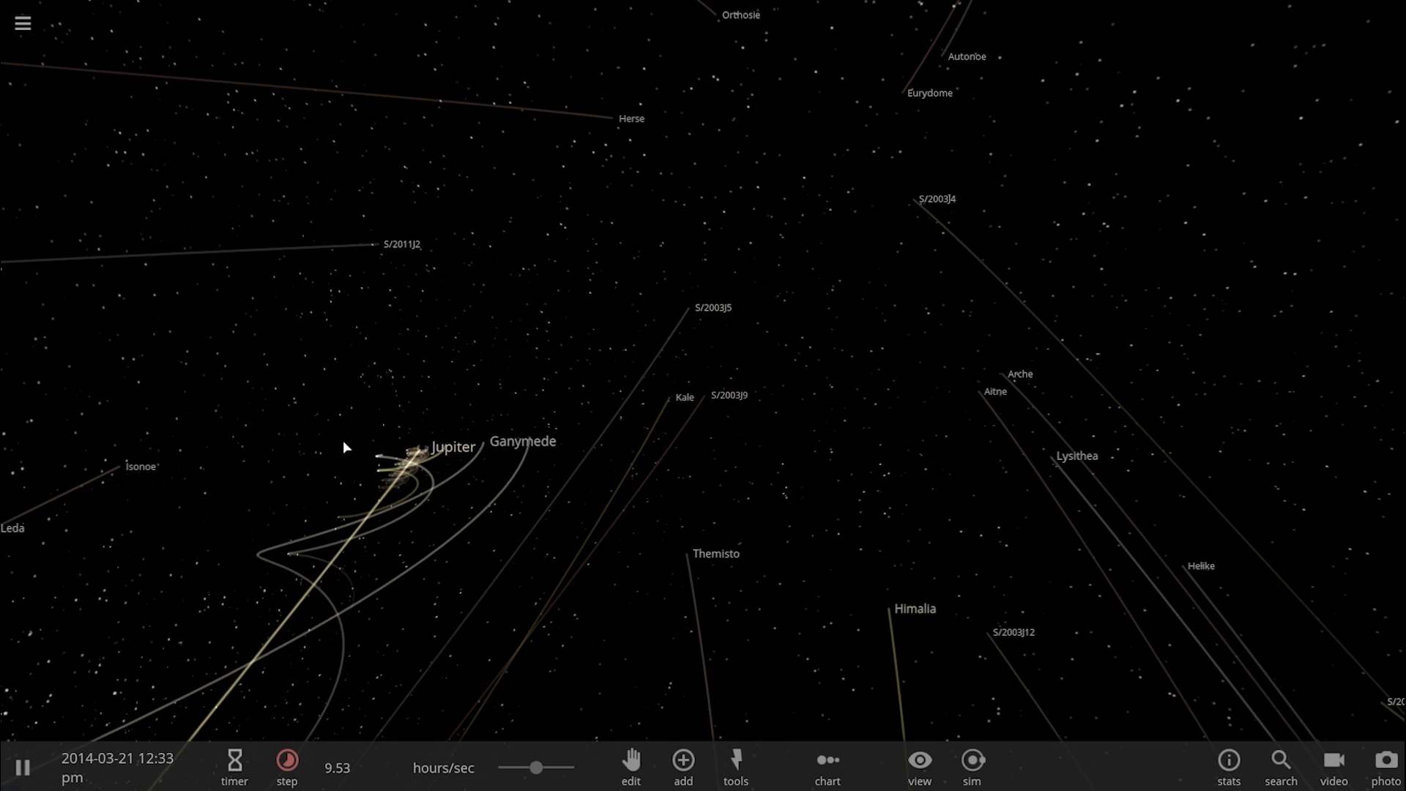
Load the nearby-stars simulation showing the Sun among Altair, Alpha Centauri and Procyon.
left_click(418, 454)
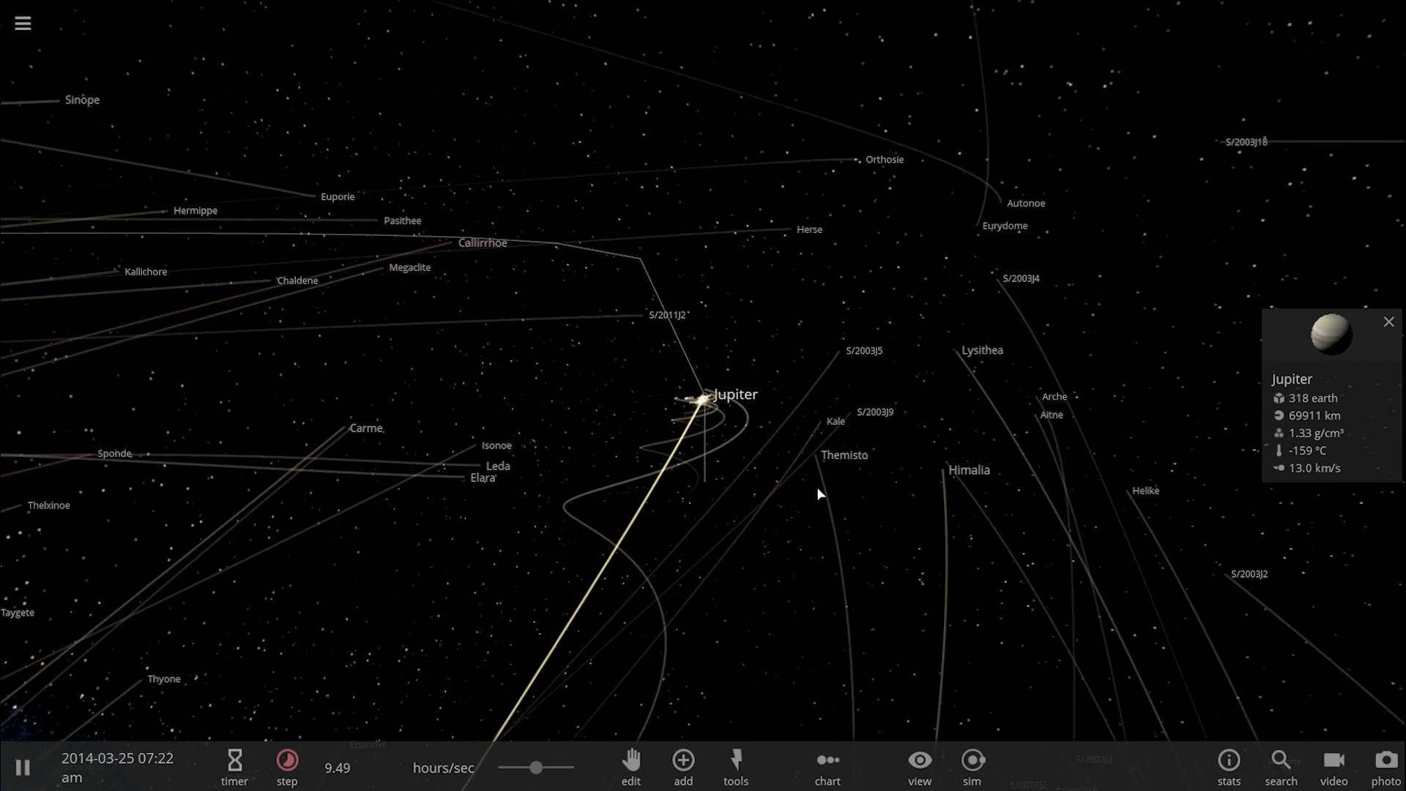
left_click(934, 347)
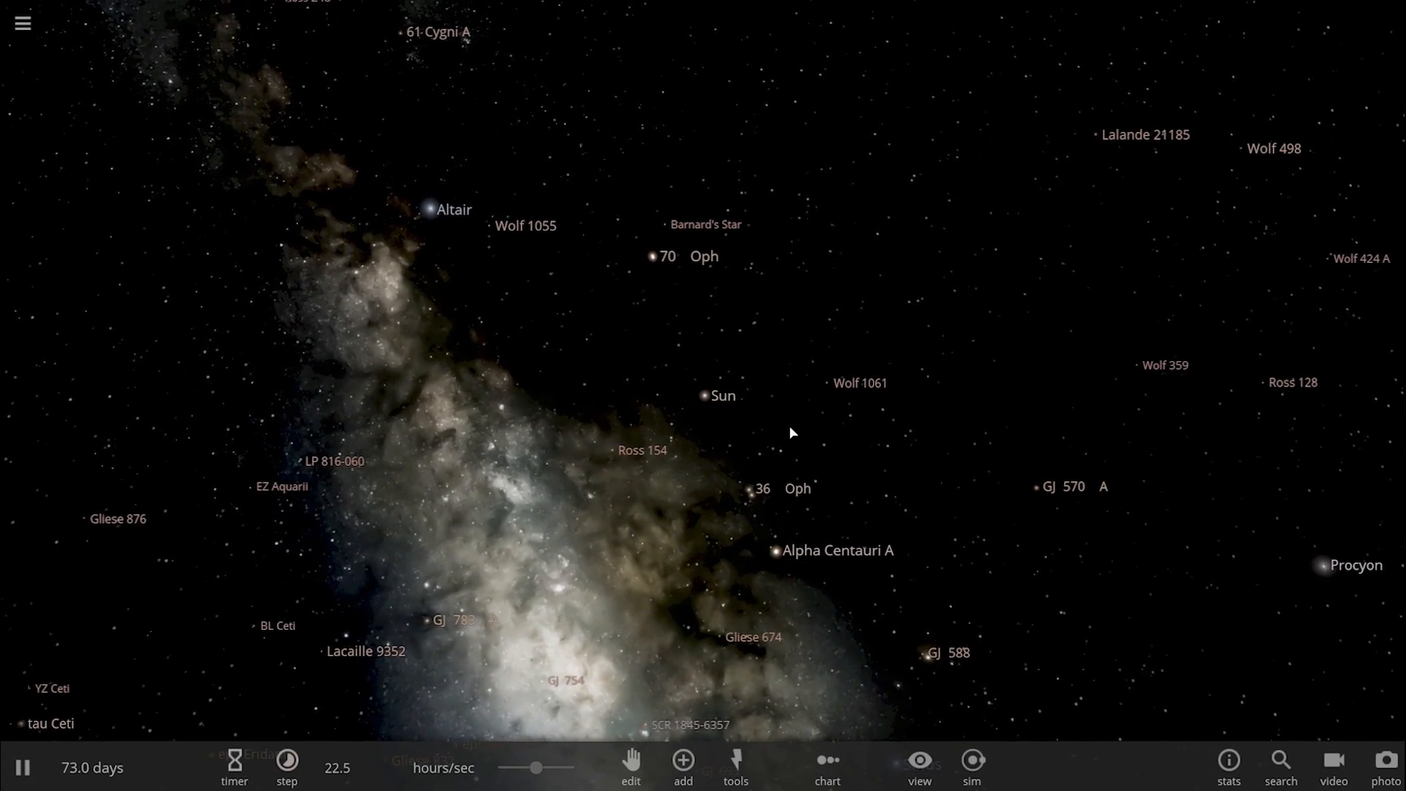
Select the Sun at the center of the nearby-stars simulation.
left_click(706, 395)
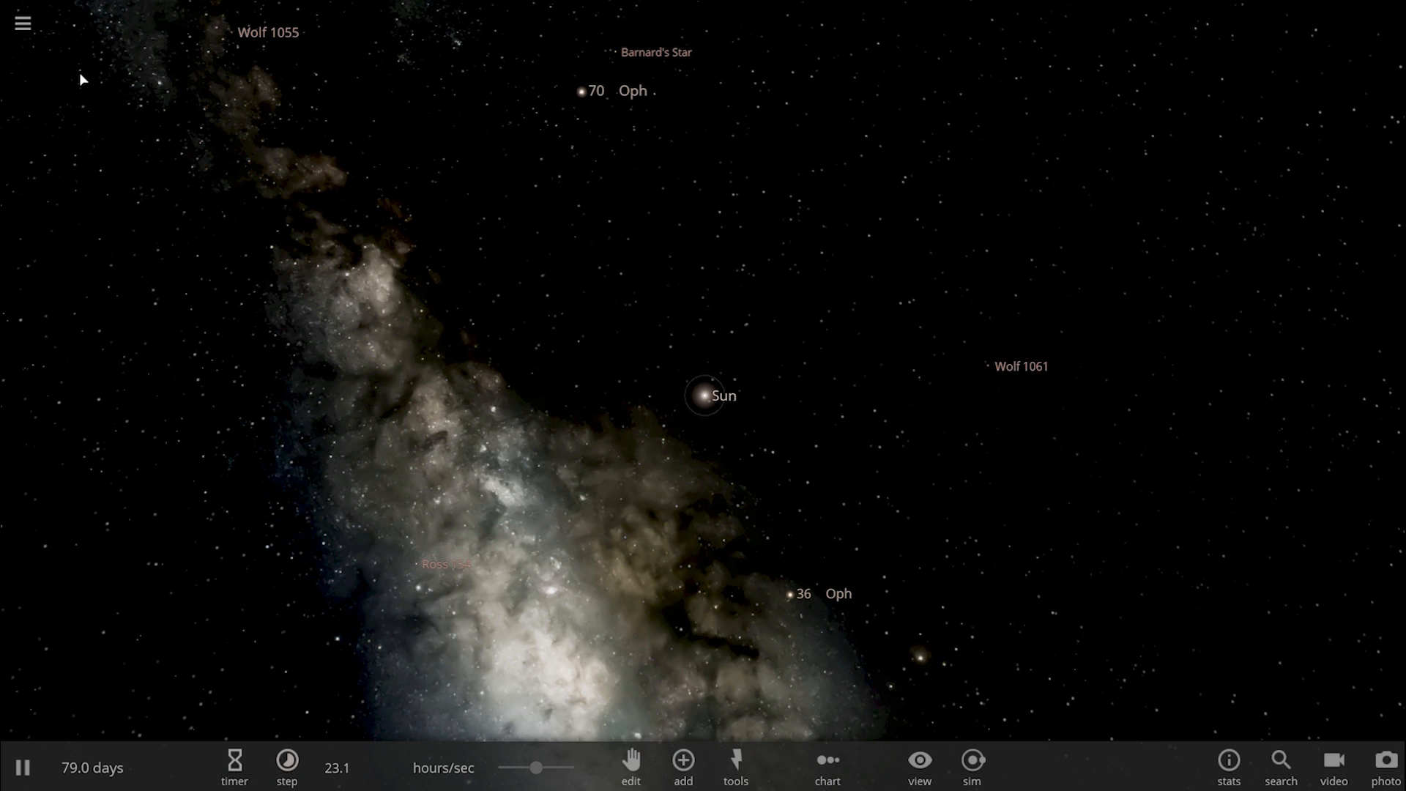
mouse_move(22, 22)
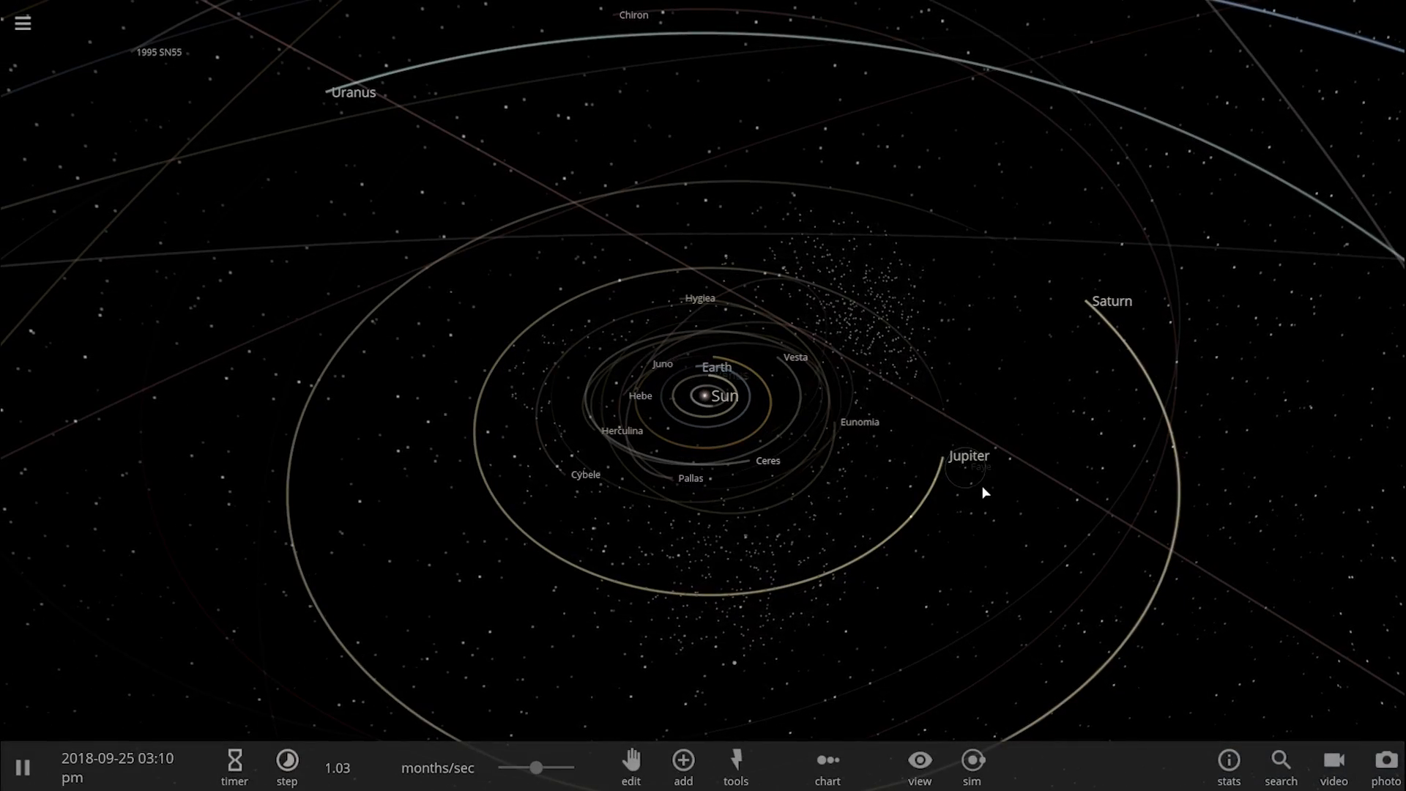
Load the Jupiter's Trojans & Hildas simulation and bring up the list of simulations.
left_click(964, 471)
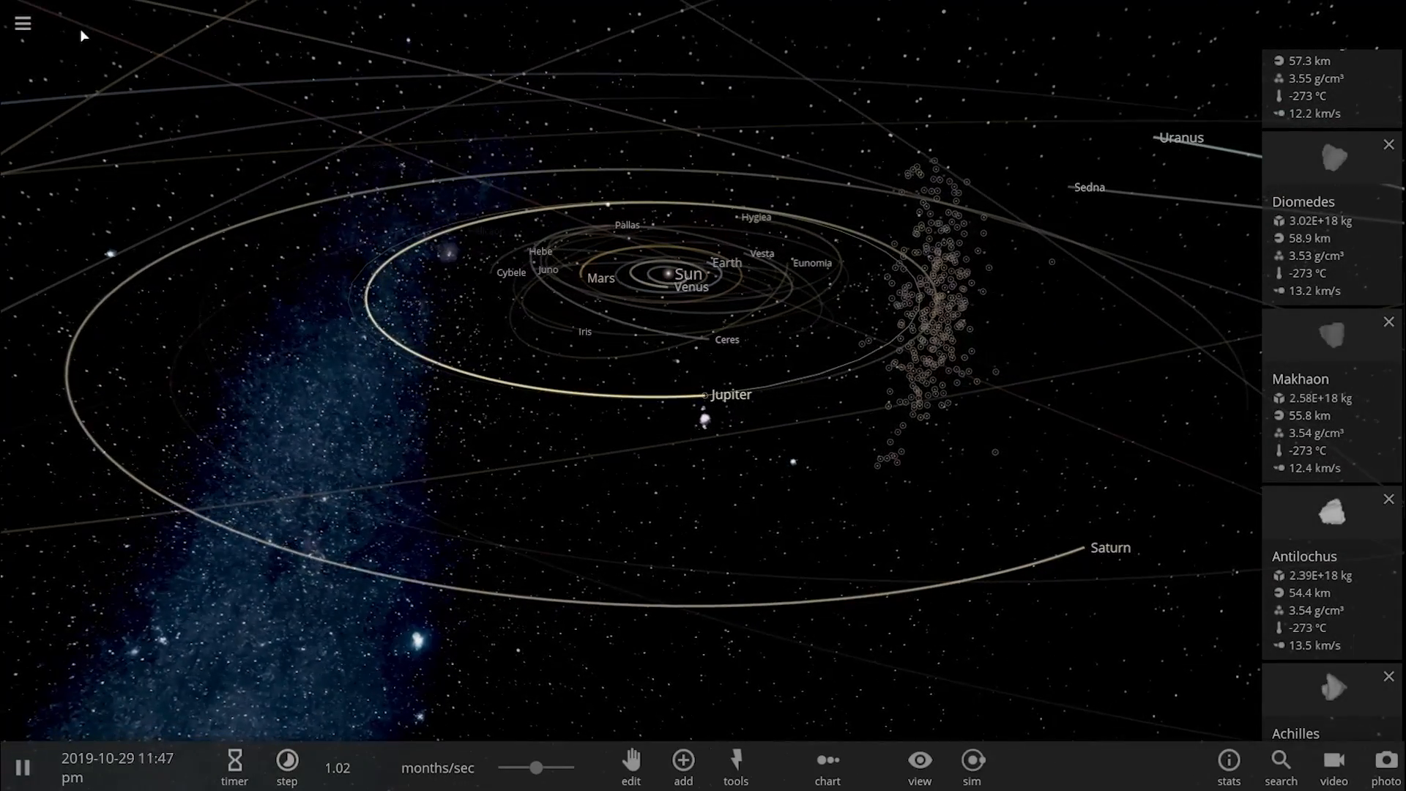
left_click(22, 25)
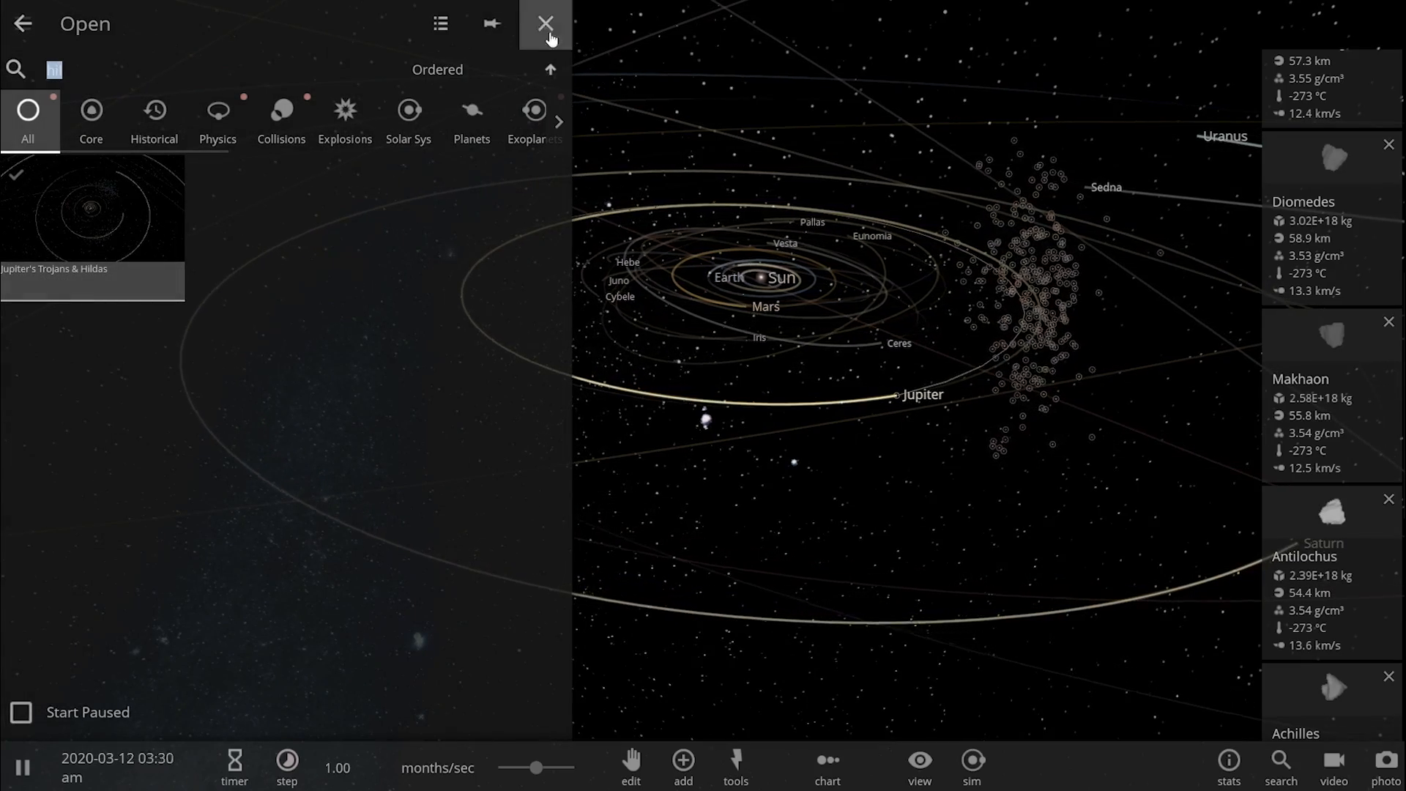
Close the simulation list and bring up property cards for Trojan asteroids like Alcathous and Polites.
left_click(547, 24)
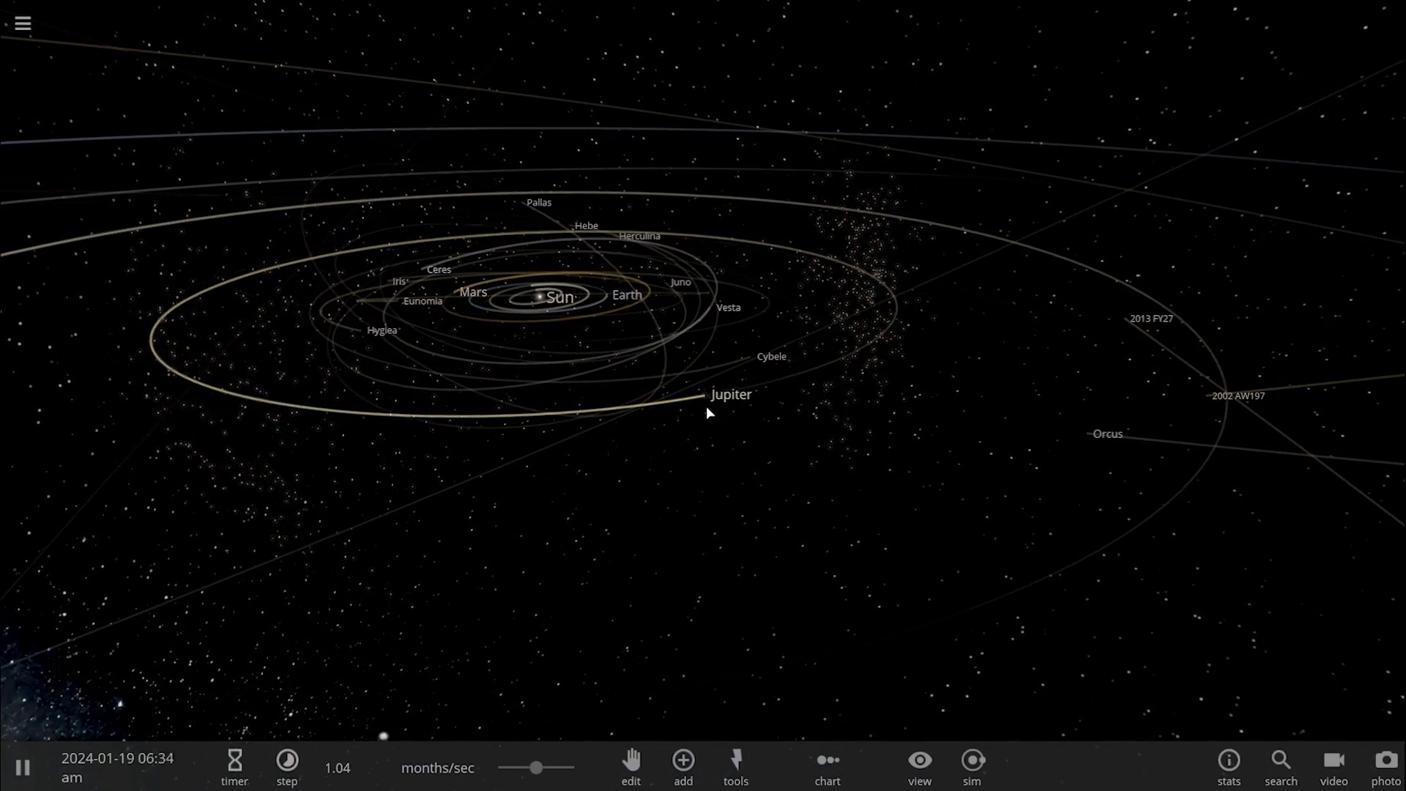
left_click(731, 394)
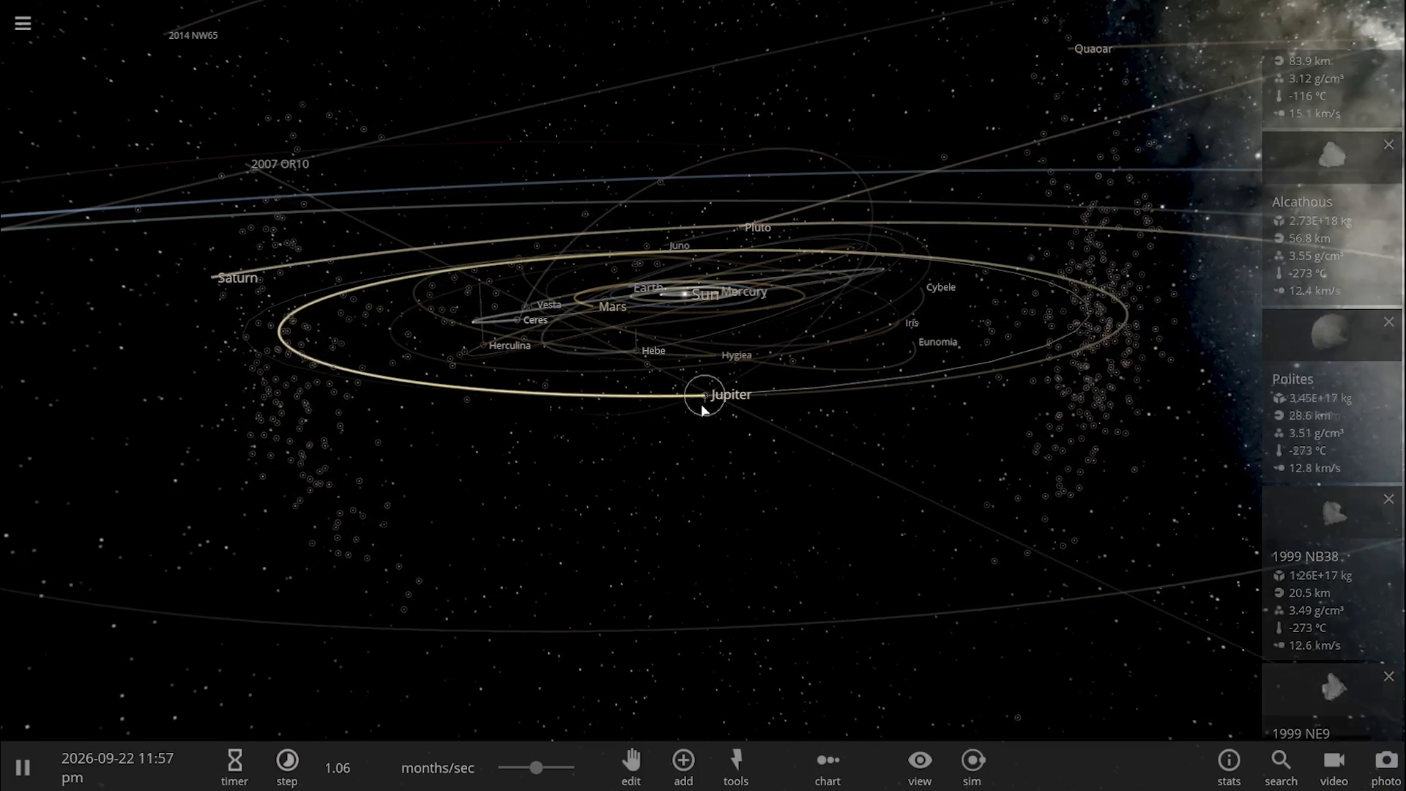
Show the moon Io's basic properties, then close its details to return to the Jupiter system.
left_click(704, 396)
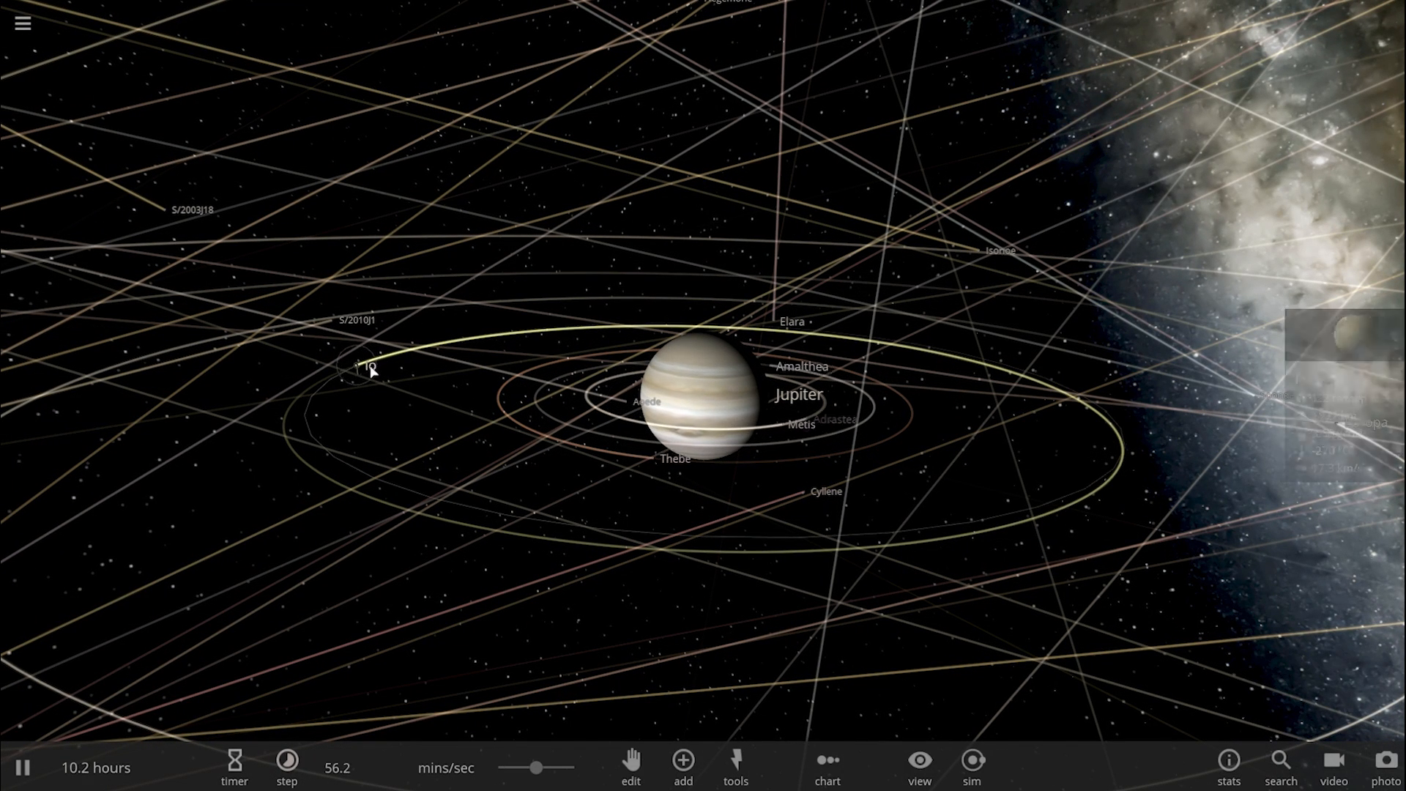
left_click(368, 371)
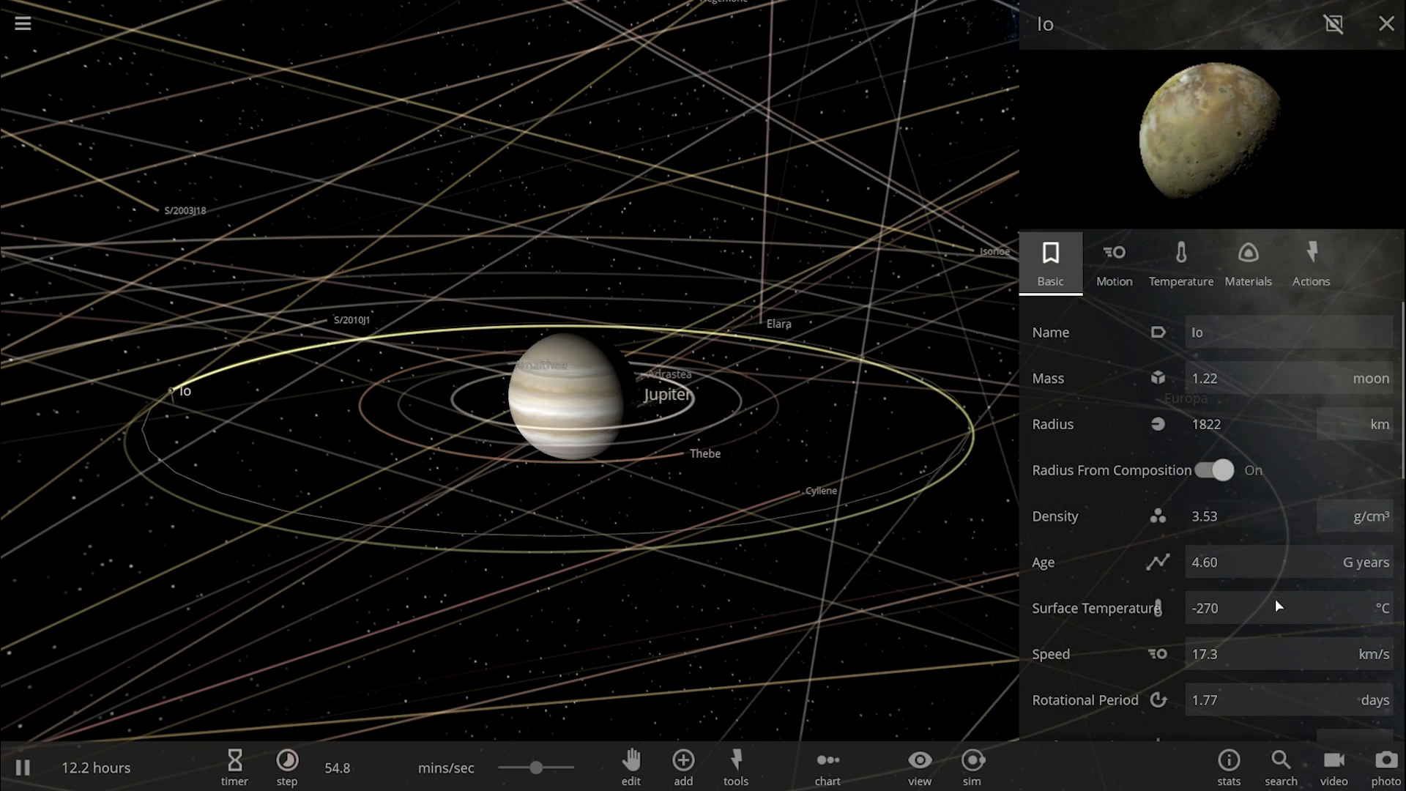
left_click(1204, 653)
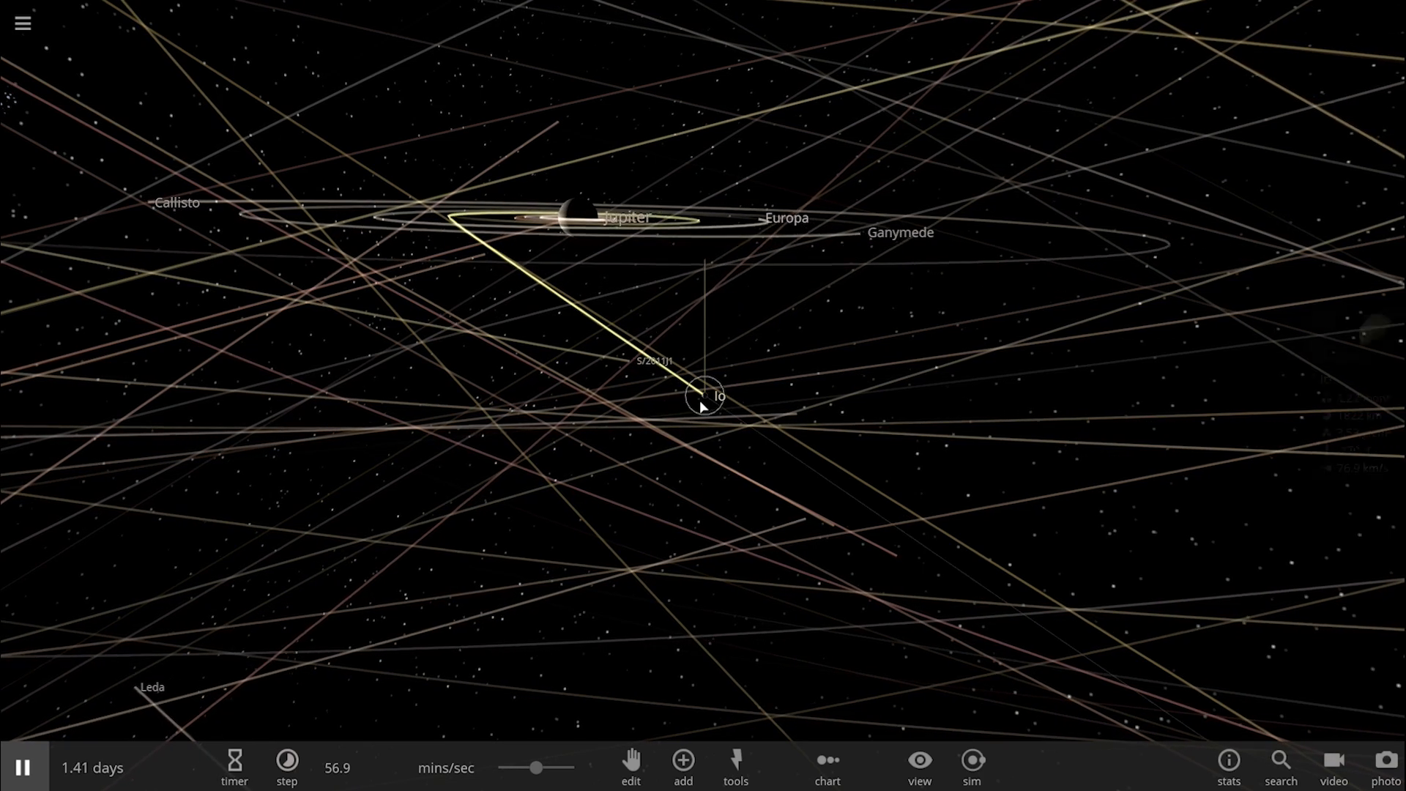
Bring up the Basic properties of the scorched 201 °C Earth near Mars.
double_click(704, 397)
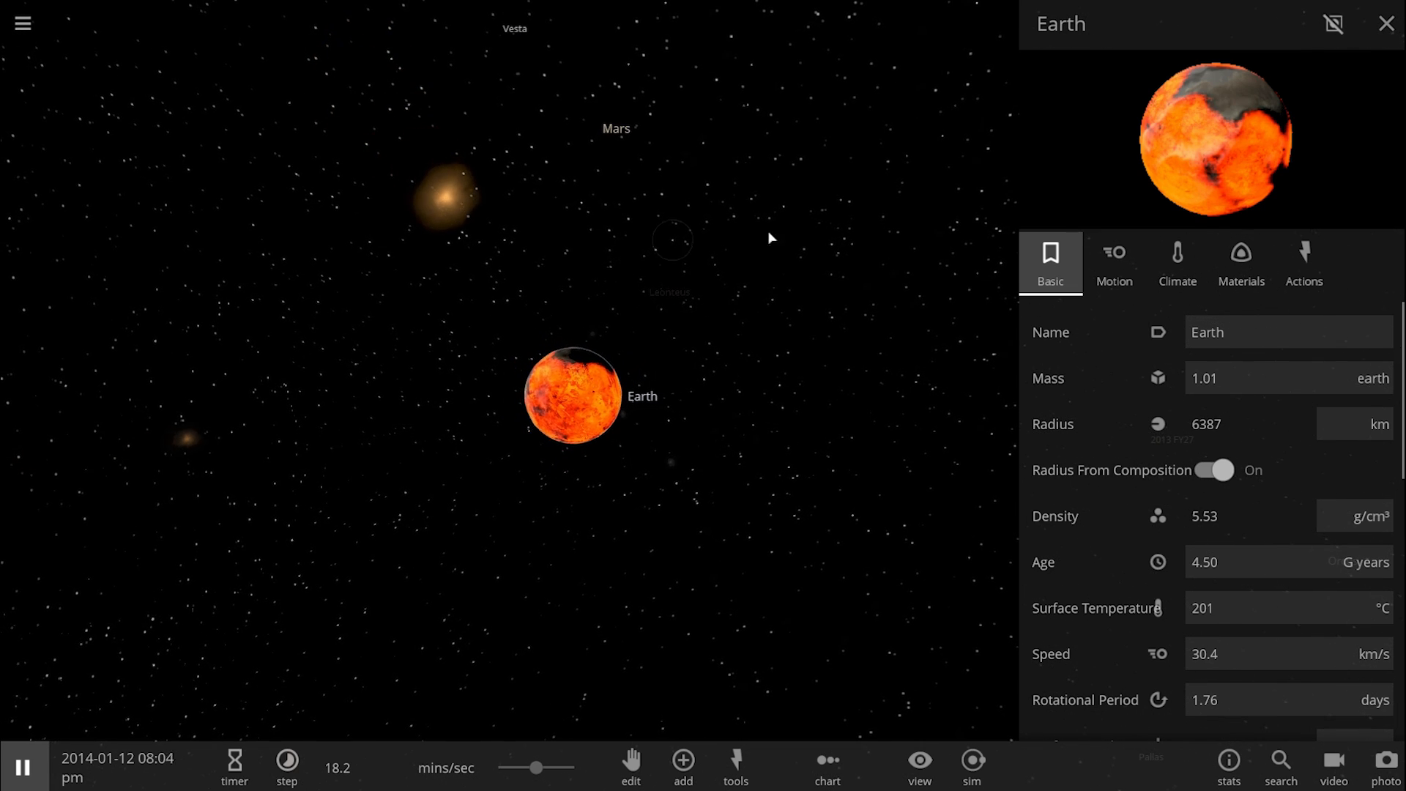
Close Earth's details and bring up the saved-simulation library searched for 'solar'.
left_click(1384, 24)
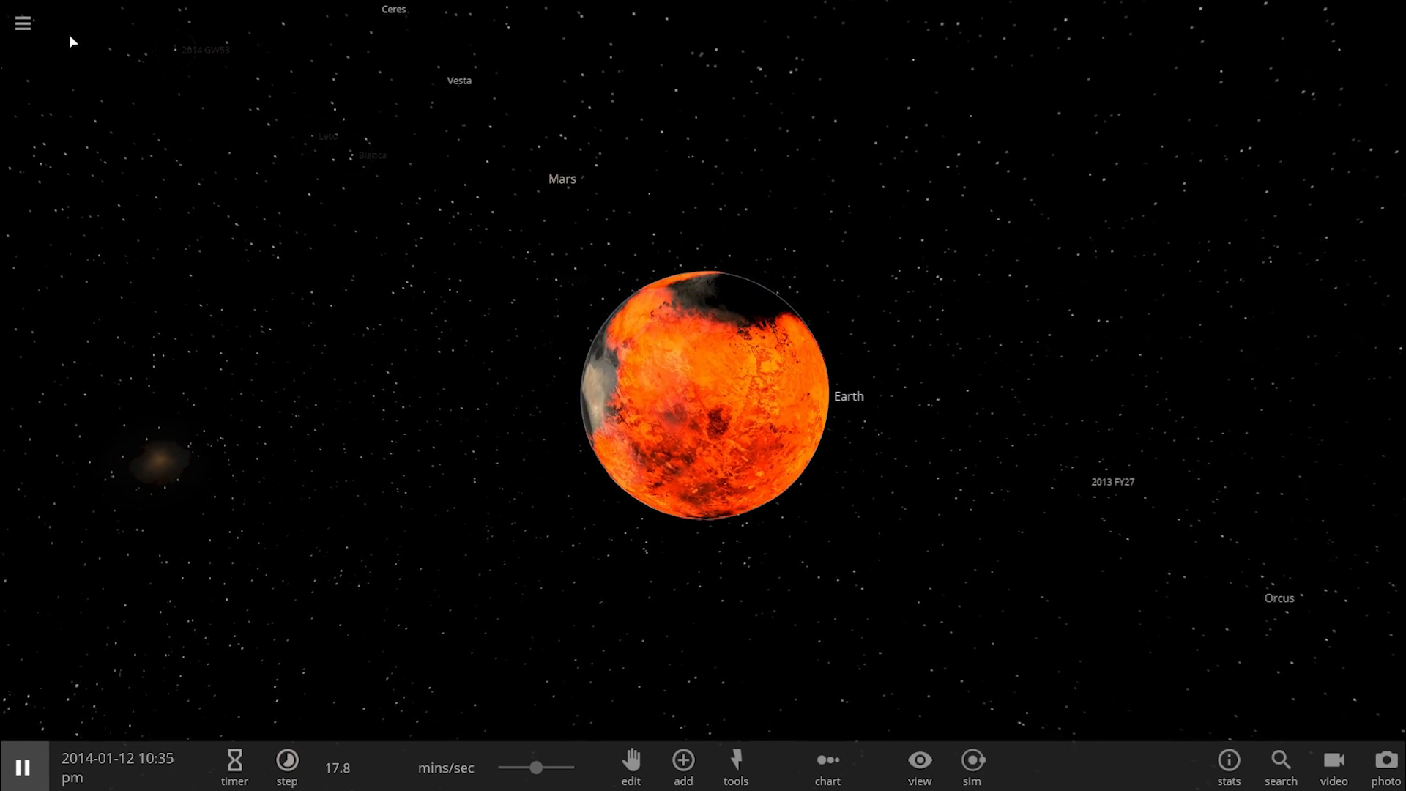
left_click(22, 24)
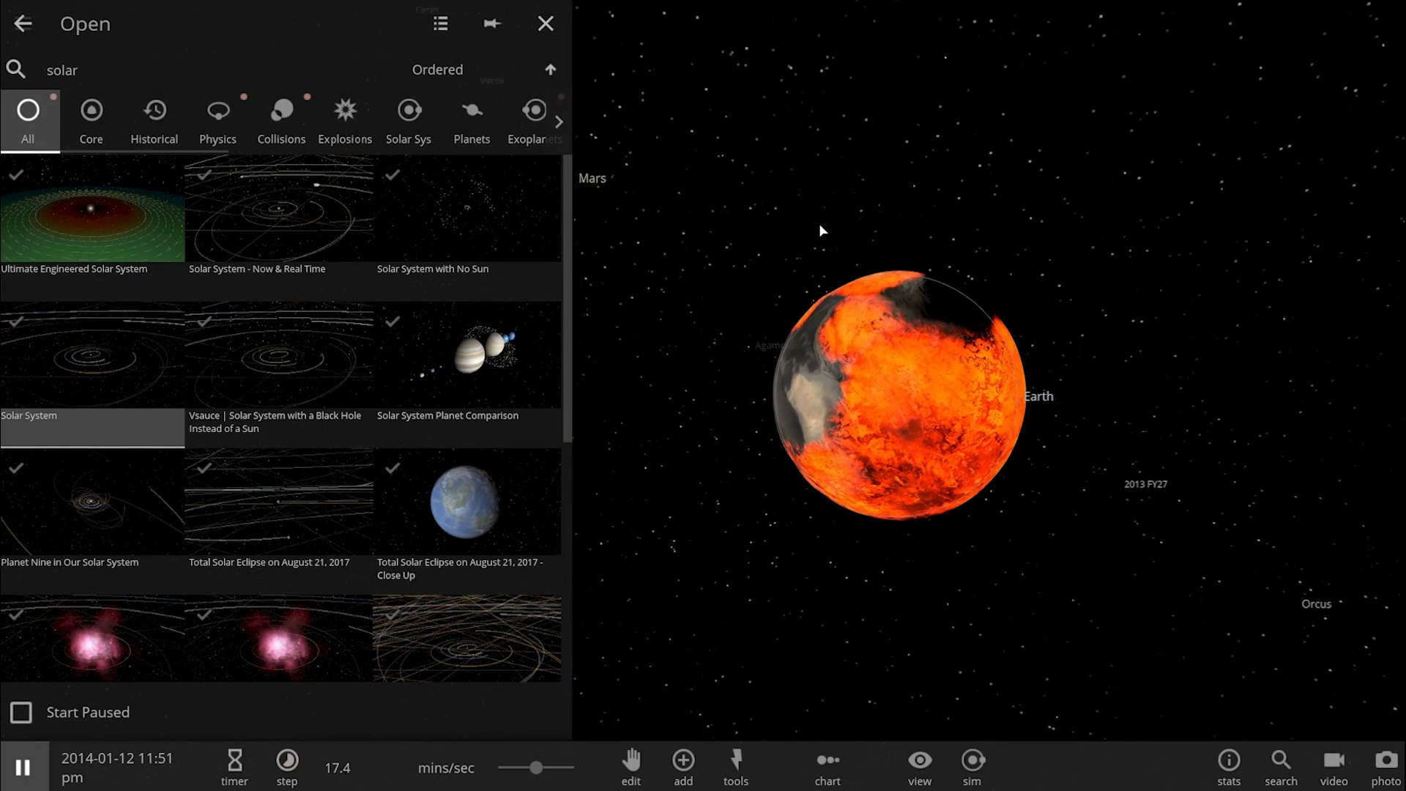
Load the Solar System scene and surround Jupiter with many Random Small Moons in orbit.
left_click(683, 765)
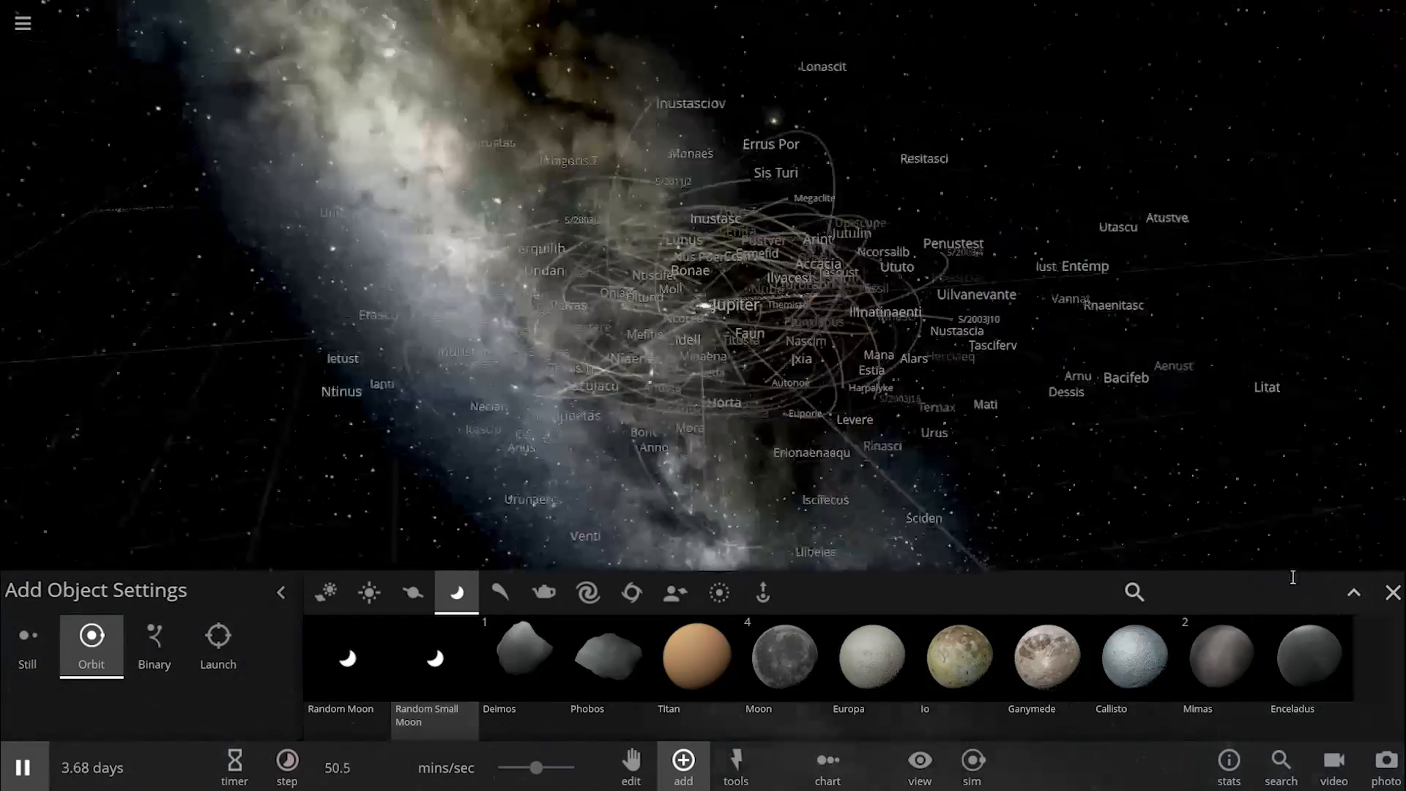
Let the added moons trace dense orbit lines around Jupiter, then pause at 3.77 days.
left_click(1392, 592)
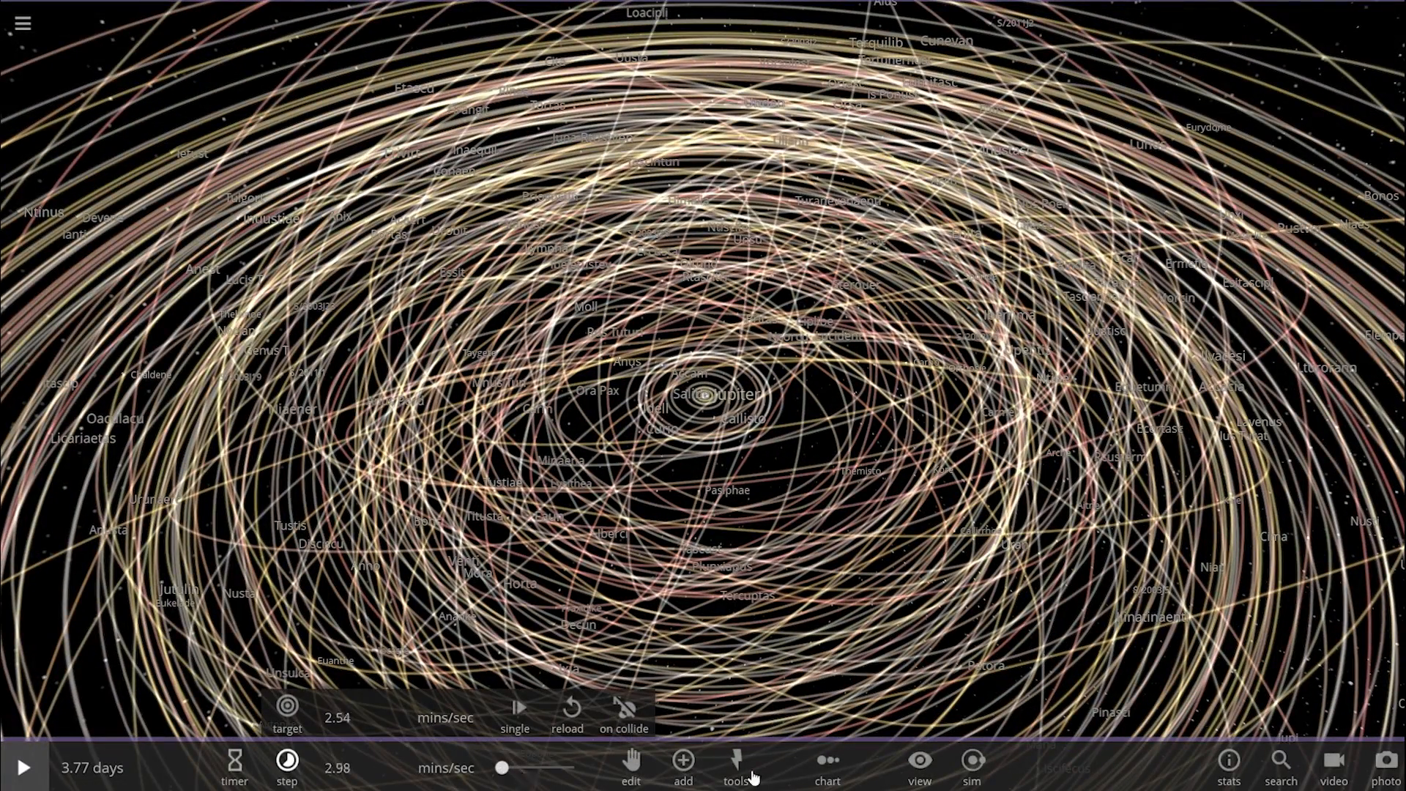
Turn orbit lines off in the View options, then arm the Explode tool aimed at Jupiter.
left_click(918, 767)
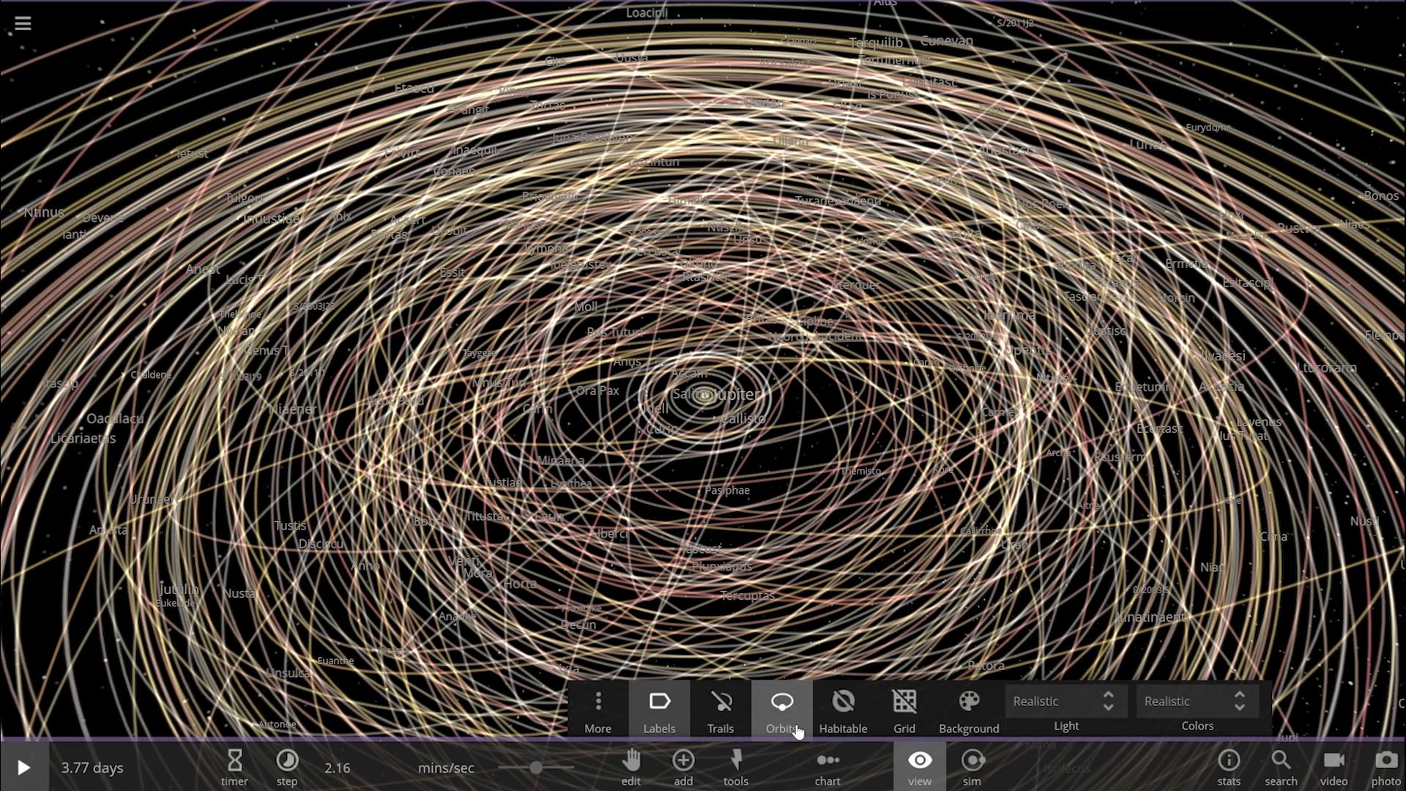
left_click(781, 709)
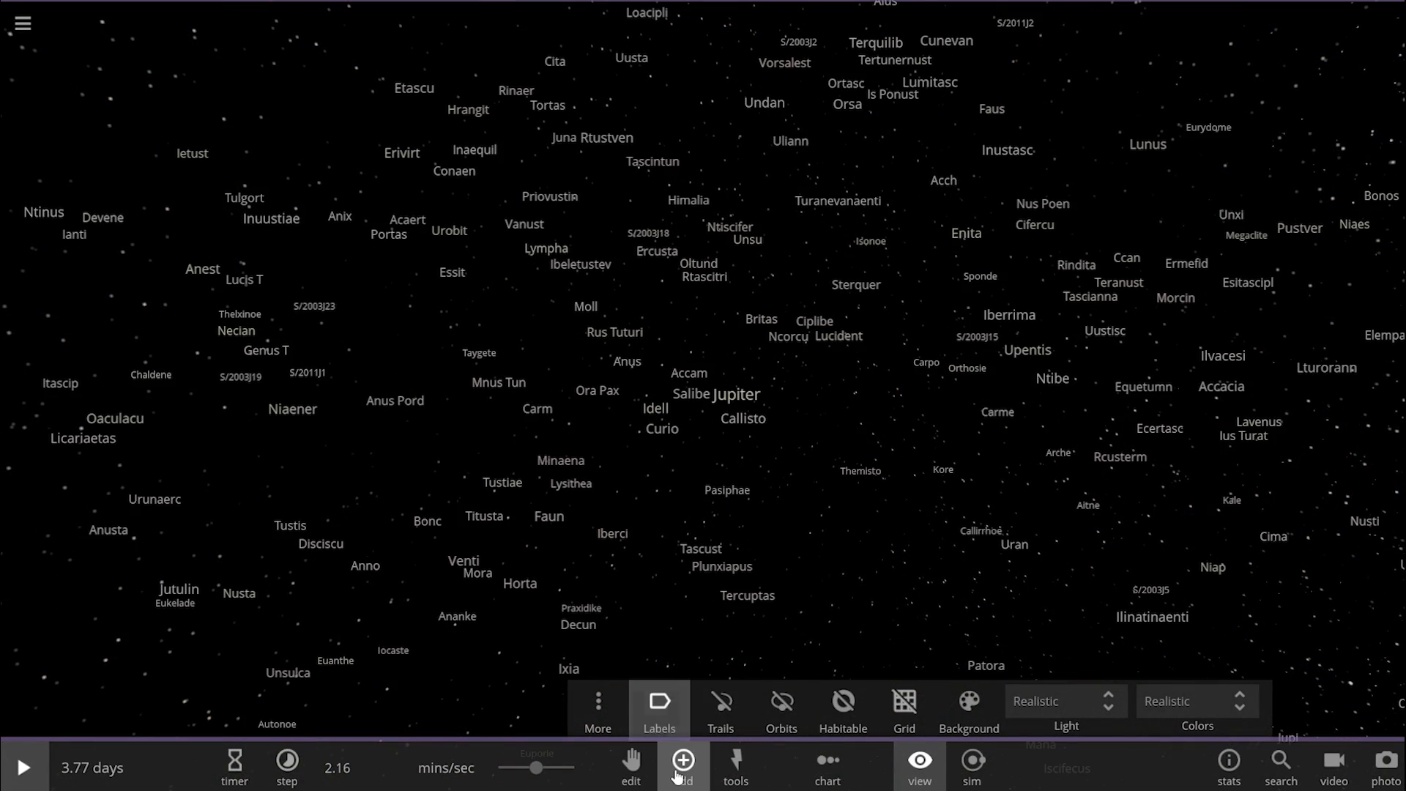
left_click(681, 766)
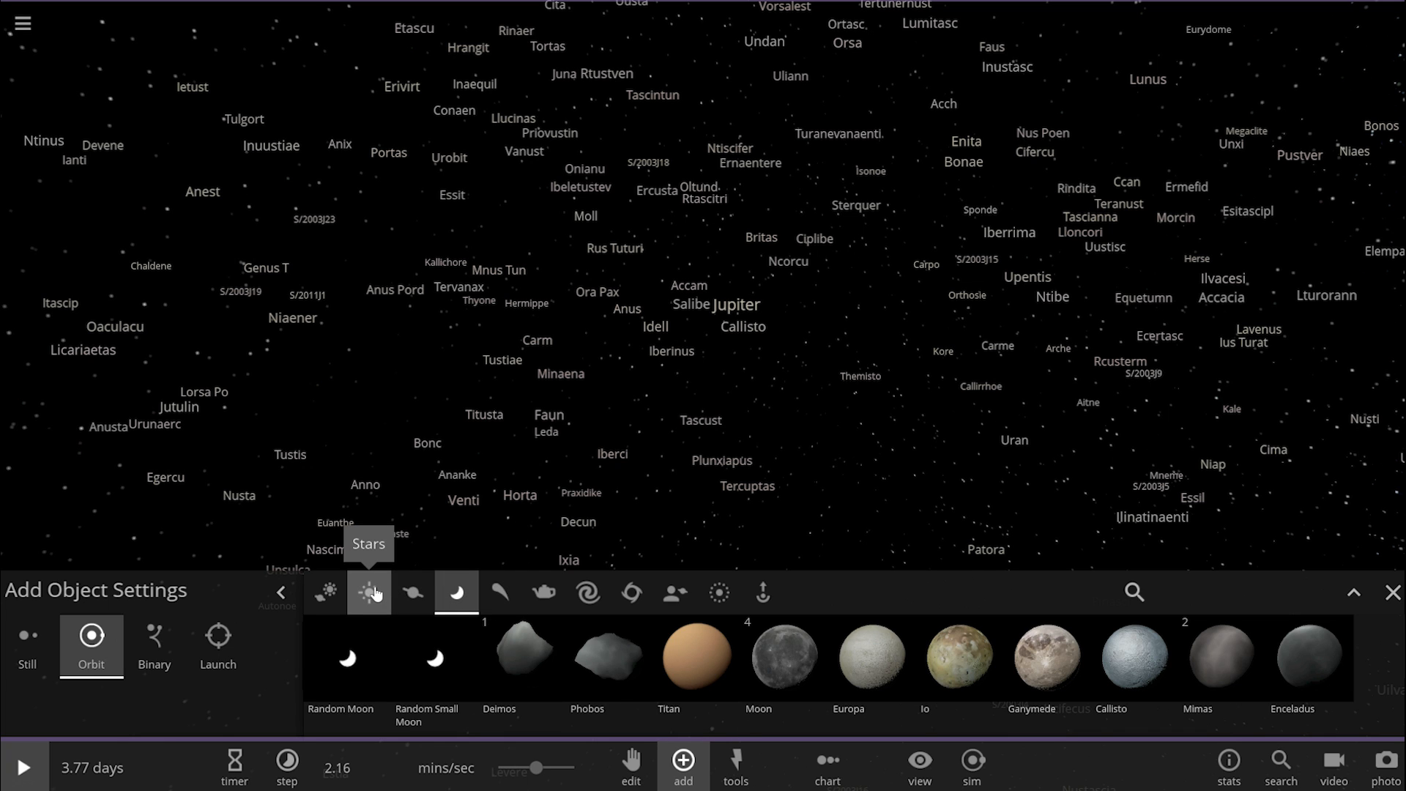
left_click(734, 766)
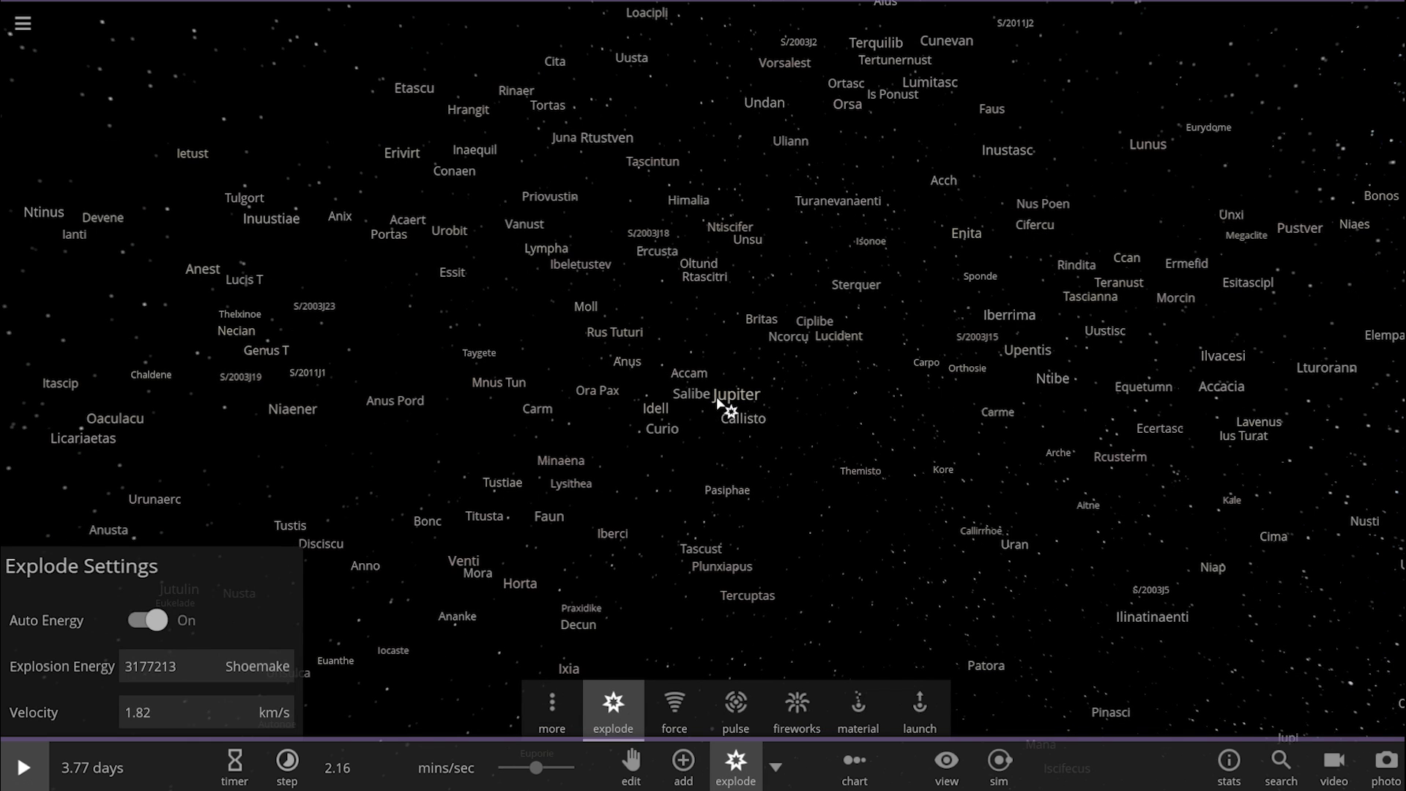